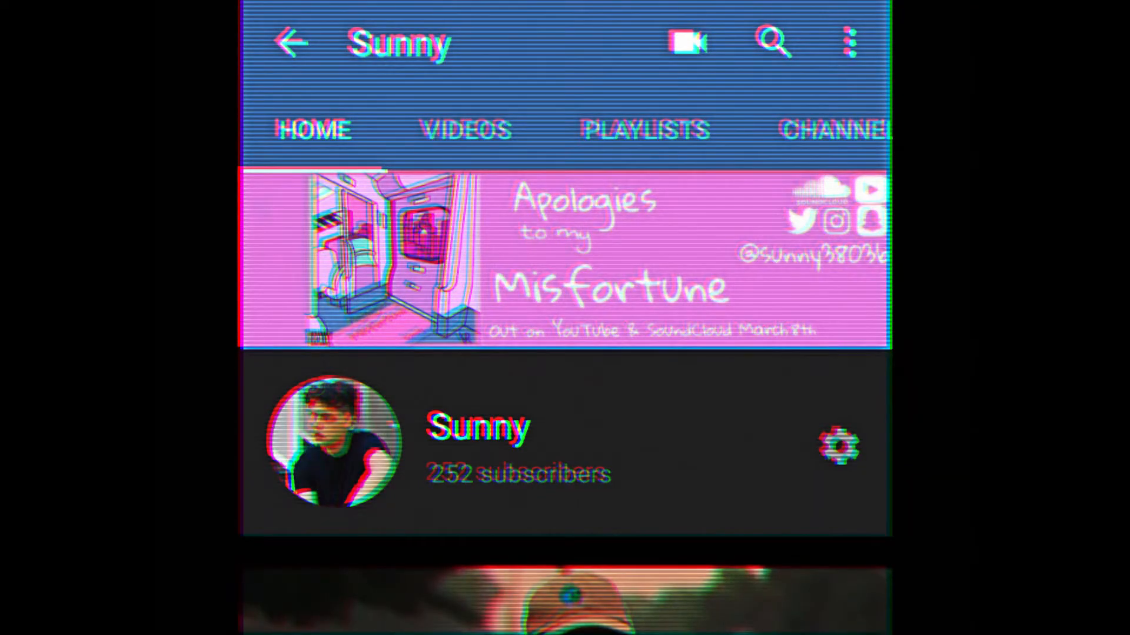
scroll("down", 3)
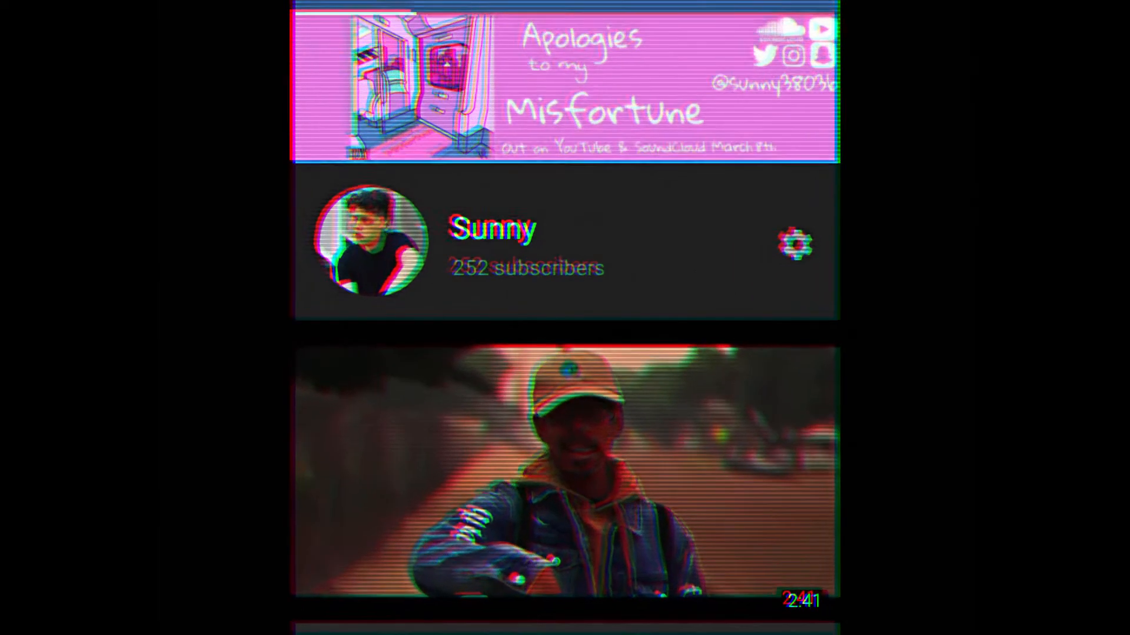